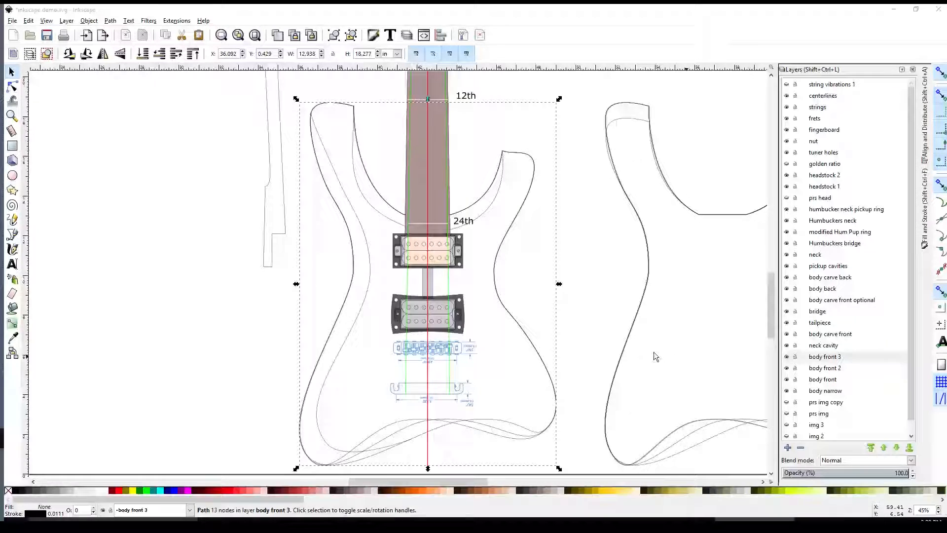
Select the body front outline path to place it left of the assembled guitar layout
{"action": "left_click", "coordinate": [825, 356]}
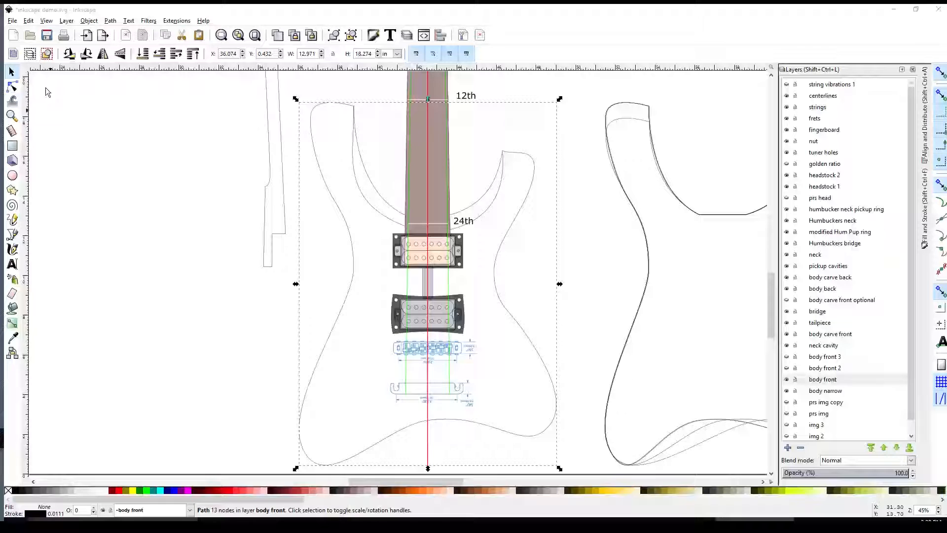
{"action": "mouse_move", "coordinate": [342, 318]}
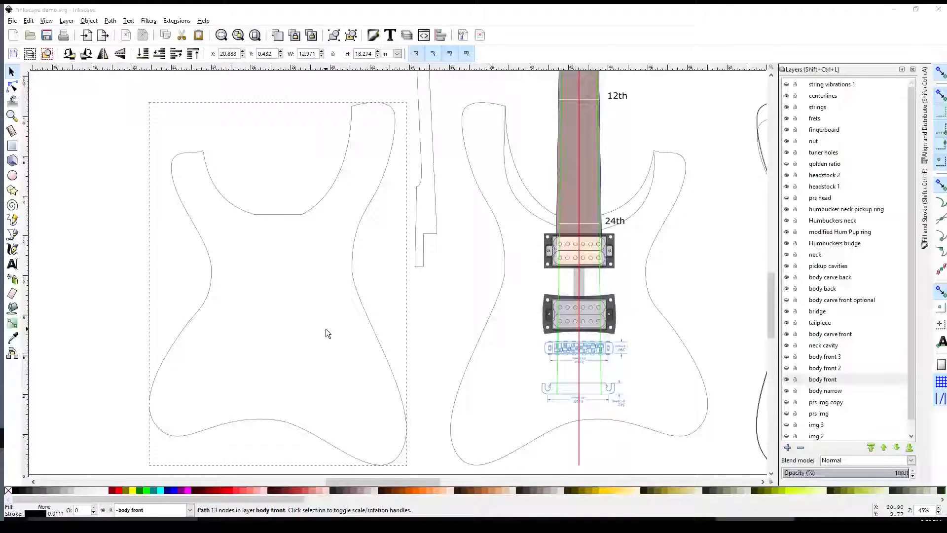
Draw a three-point Bezier line inside the left waist and bend its middle node into an arc
{"action": "left_click", "coordinate": [326, 333]}
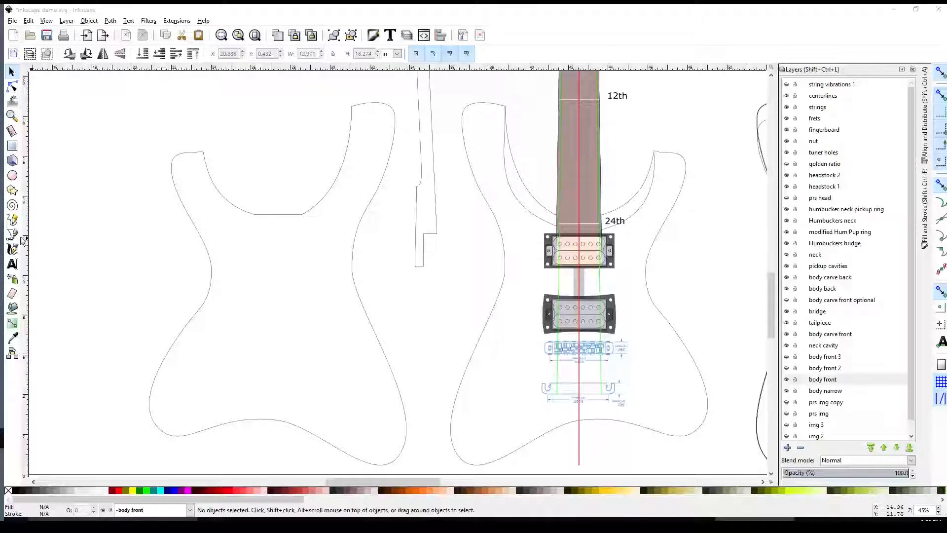
{"action": "left_click", "coordinate": [12, 236]}
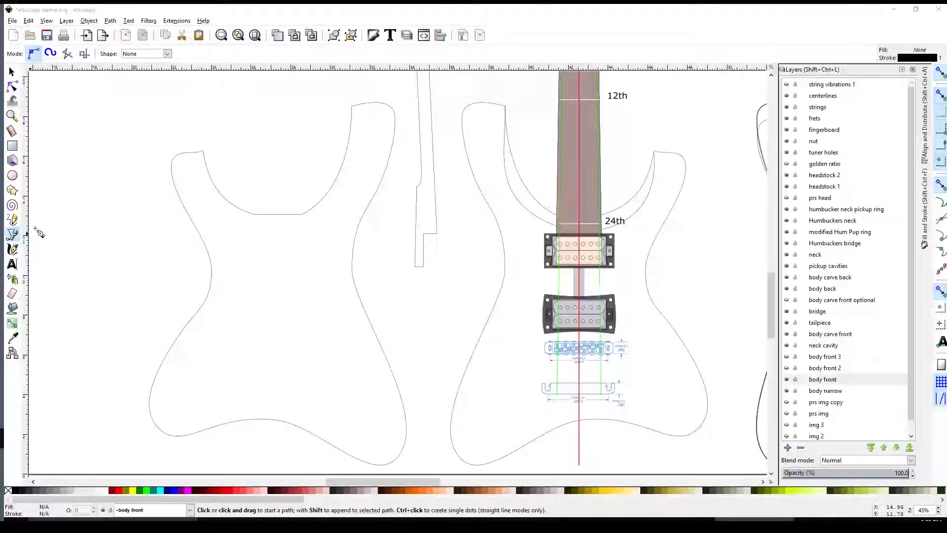
{"action": "mouse_move", "coordinate": [201, 233]}
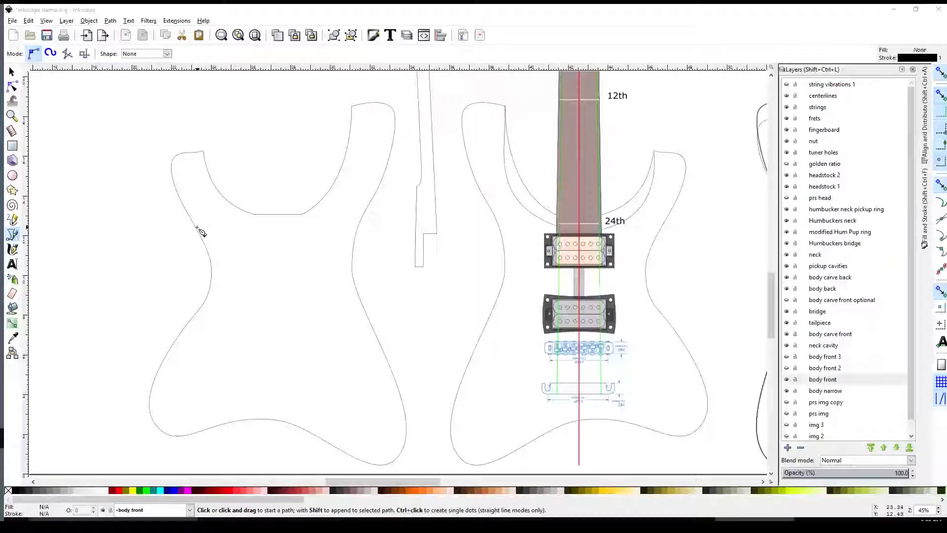
{"action": "left_click", "coordinate": [196, 227]}
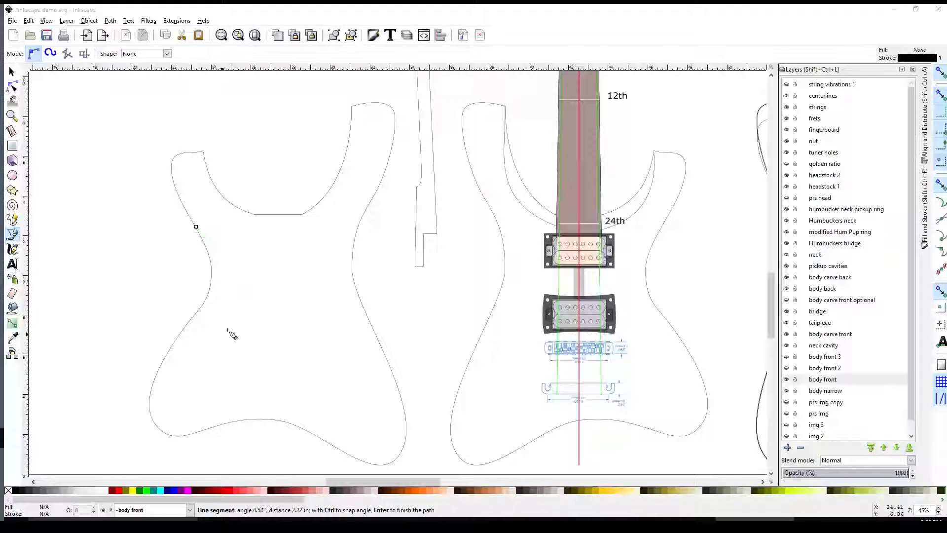
{"action": "mouse_move", "coordinate": [229, 331]}
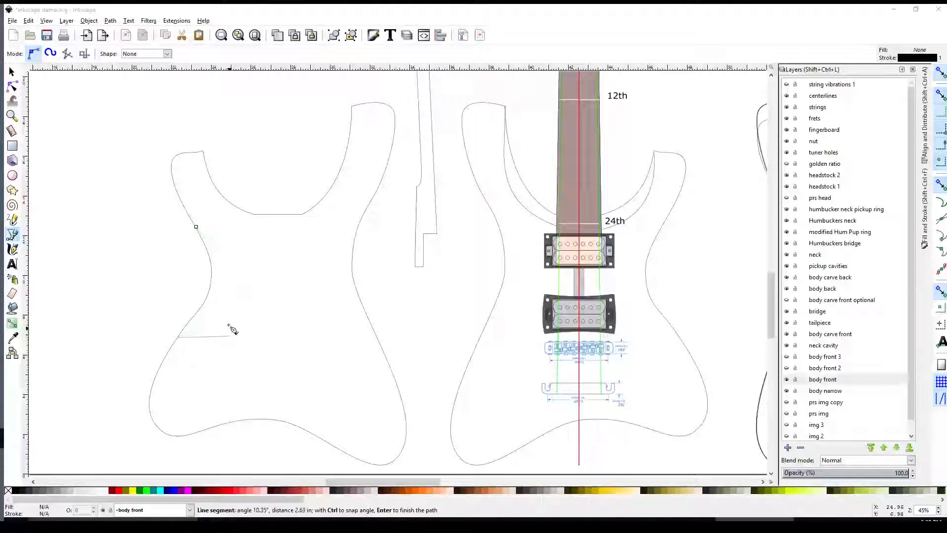
{"action": "mouse_move", "coordinate": [230, 336]}
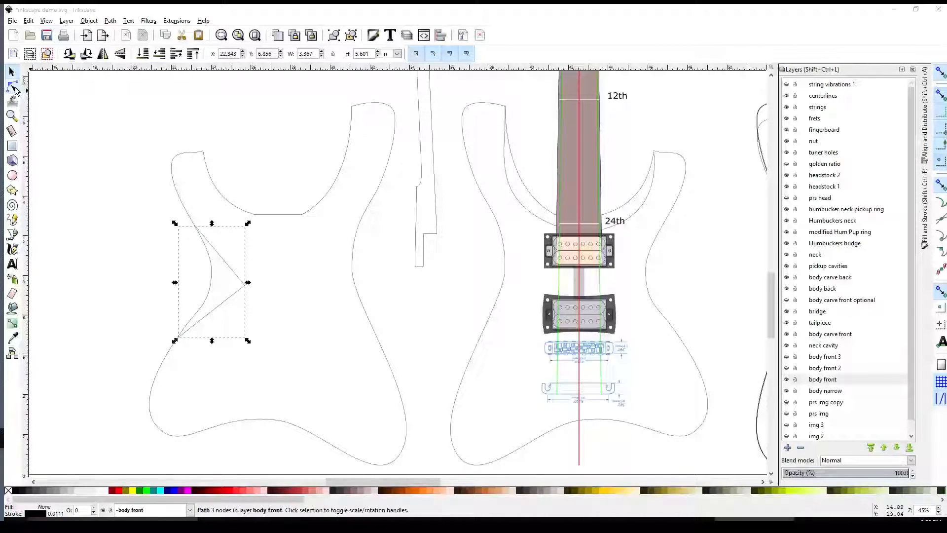
{"action": "left_click", "coordinate": [11, 90]}
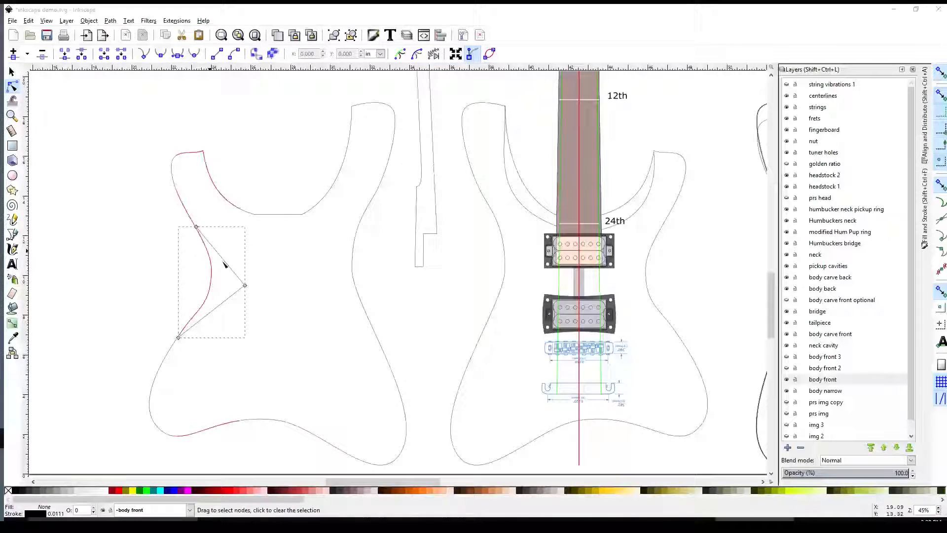
{"action": "left_click", "coordinate": [245, 285]}
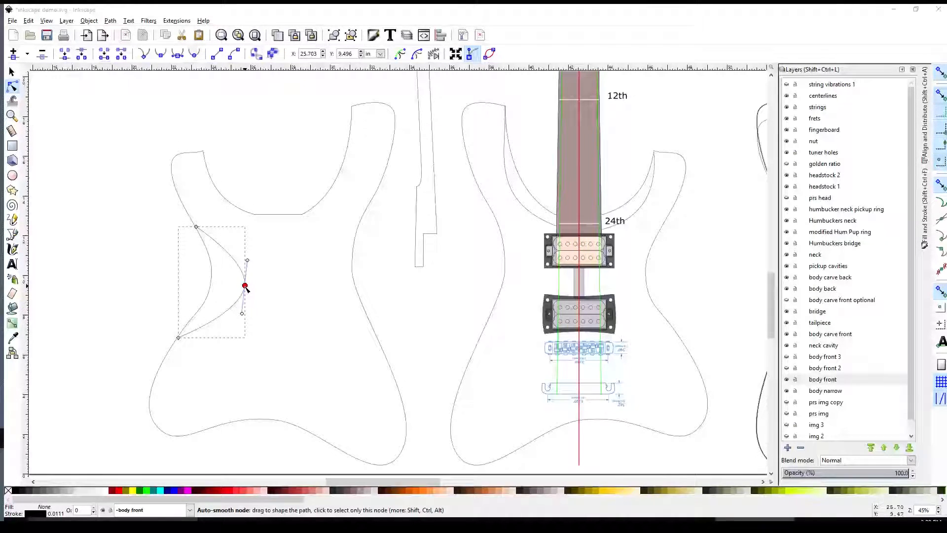
{"action": "left_click_drag", "start_coordinate": [245, 286], "coordinate": [233, 284]}
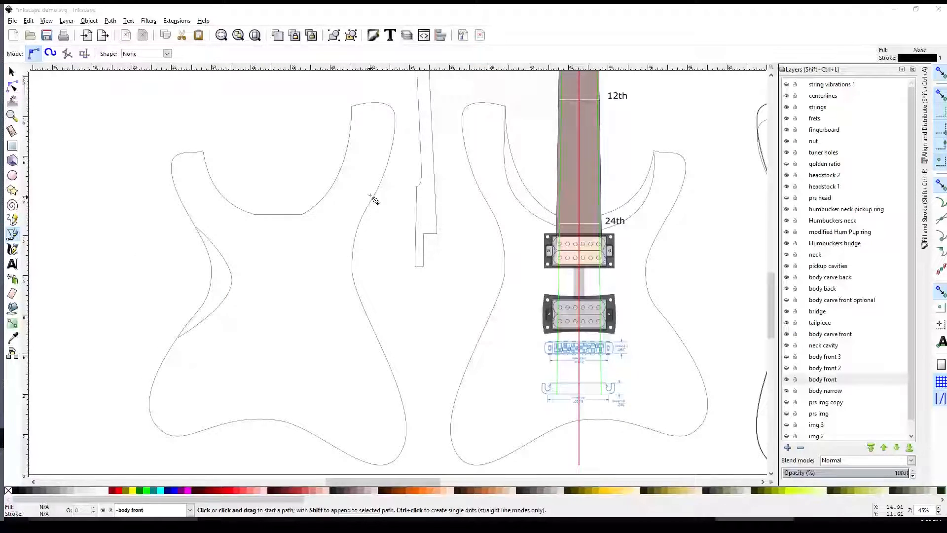
Draw a second Bezier carve line inside the right waist and drag nodes to shape both curves
{"action": "left_click", "coordinate": [373, 193]}
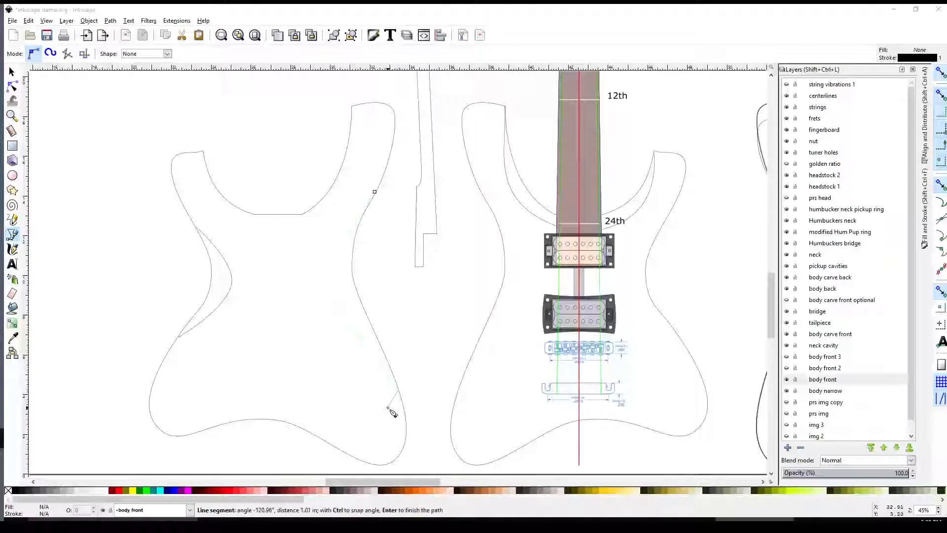
{"action": "key", "text": "Return"}
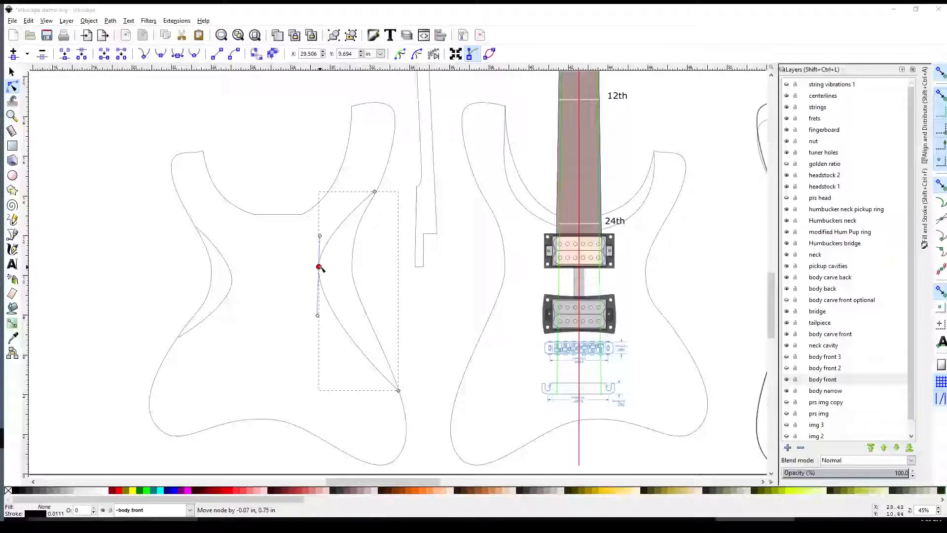
{"action": "left_click_drag", "start_coordinate": [319, 267], "coordinate": [323, 264]}
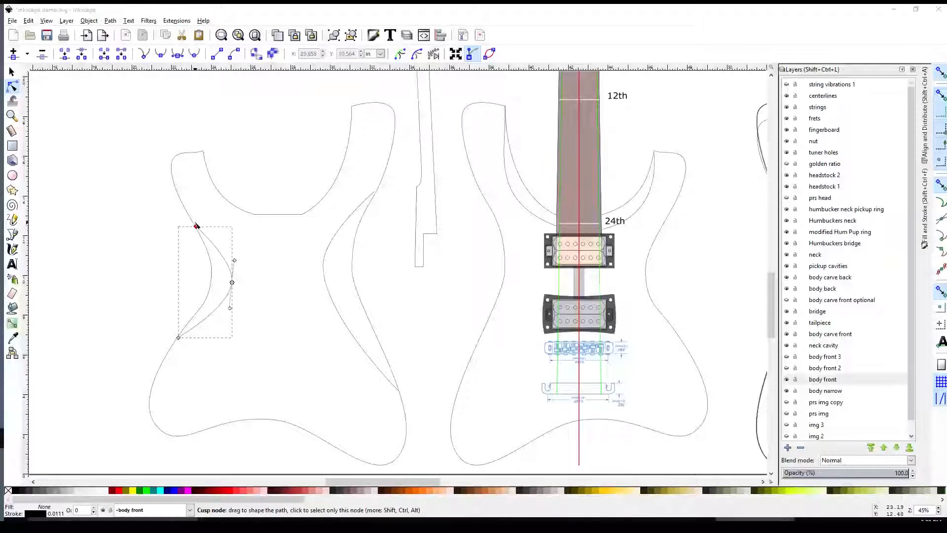
{"action": "left_click_drag", "start_coordinate": [196, 225], "coordinate": [192, 221]}
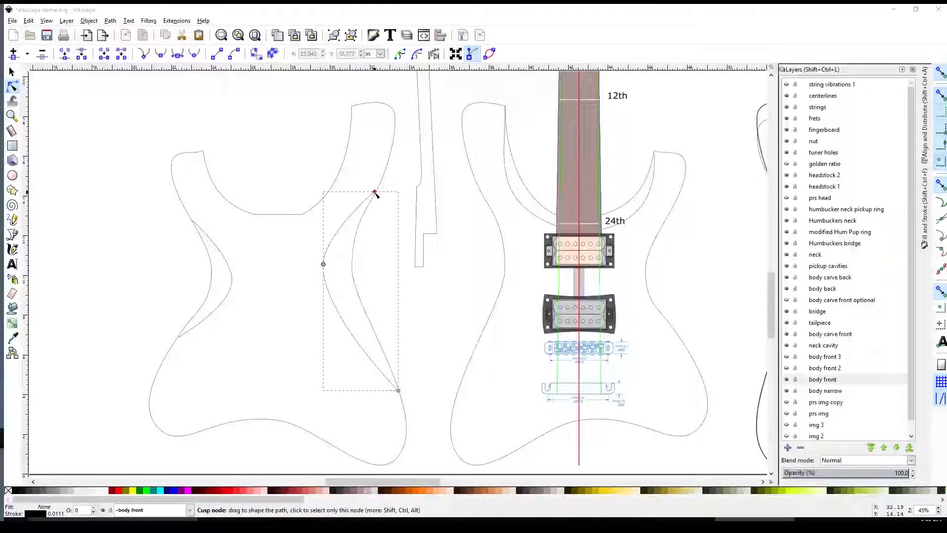
{"action": "left_click_drag", "start_coordinate": [375, 194], "coordinate": [376, 190]}
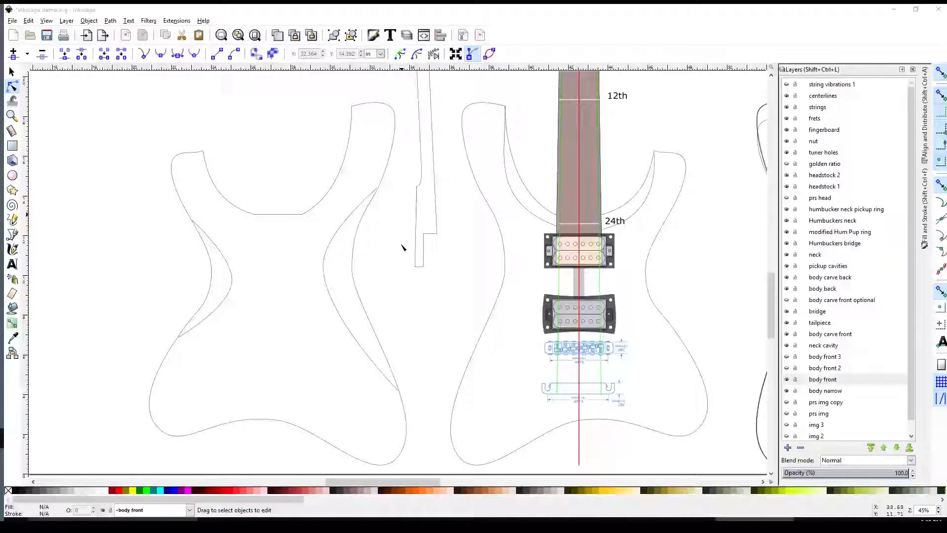
{"action": "mouse_move", "coordinate": [151, 244]}
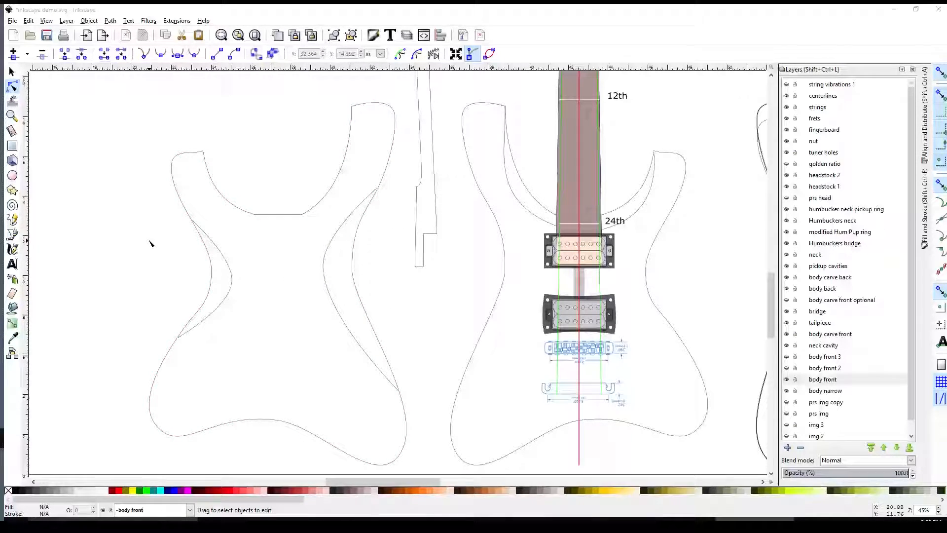
Select the body outline, then toggle the 'back carve' layer's visibility off and back on
{"action": "left_click", "coordinate": [10, 71]}
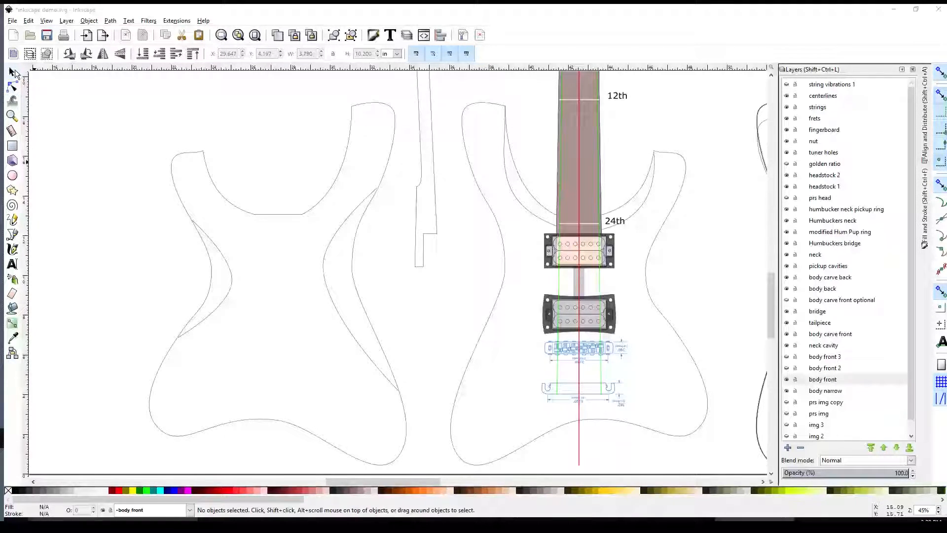
{"action": "left_click", "coordinate": [199, 236]}
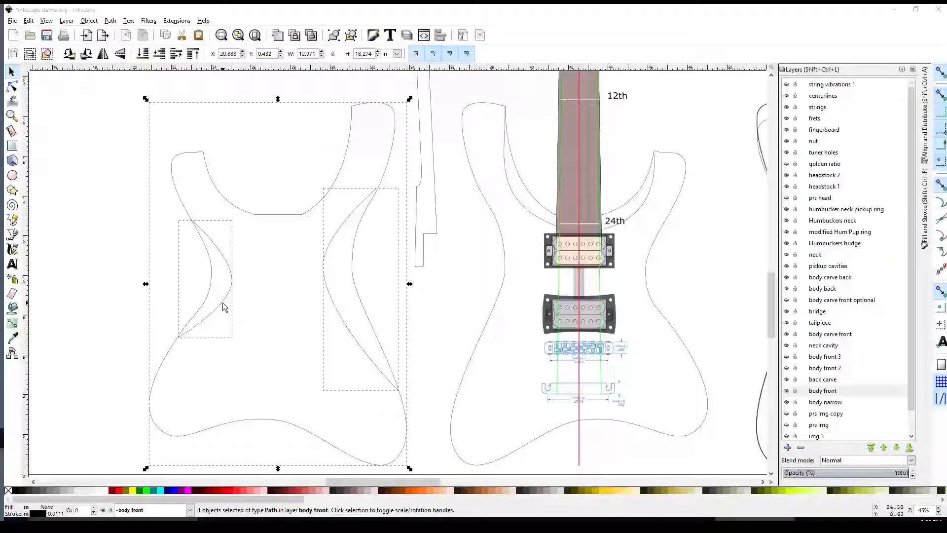
{"action": "mouse_move", "coordinate": [250, 414]}
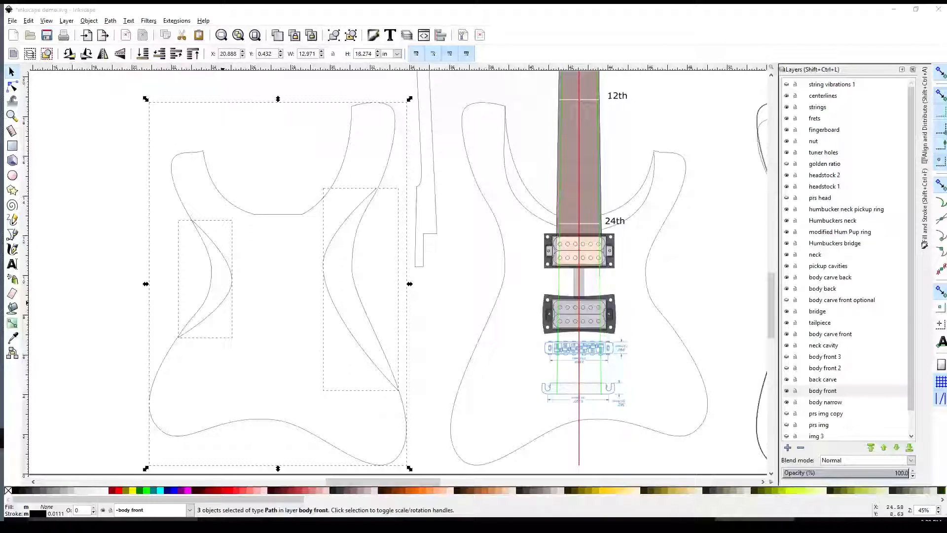
{"action": "left_click", "coordinate": [823, 378]}
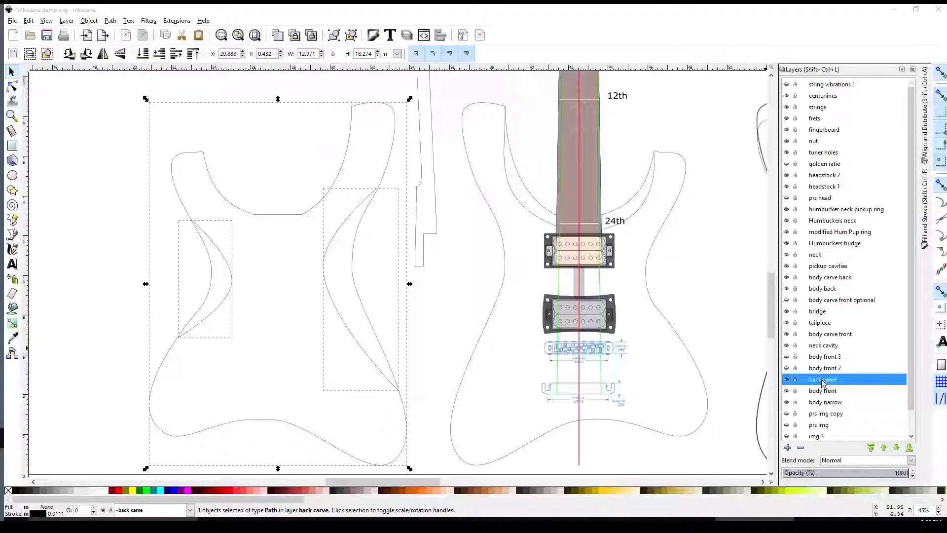
{"action": "left_click", "coordinate": [787, 381]}
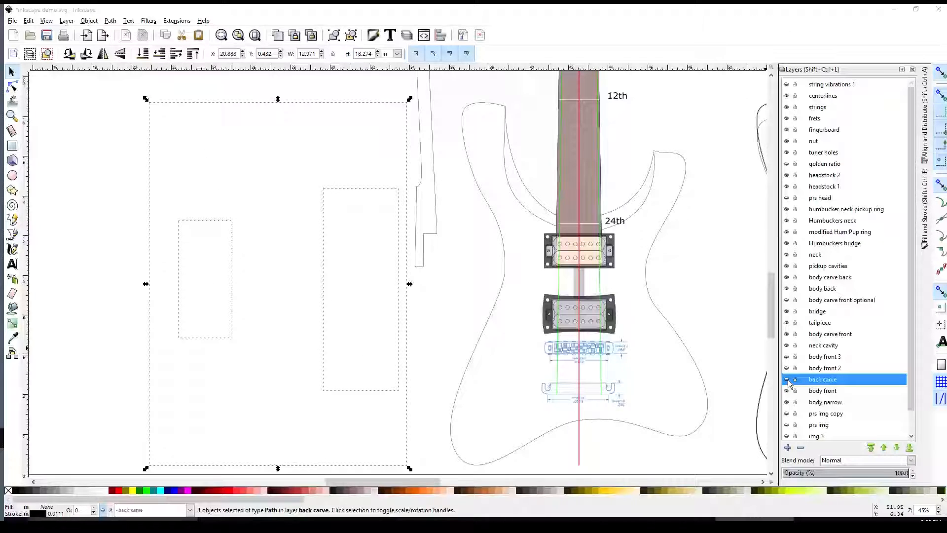
{"action": "left_click", "coordinate": [786, 379]}
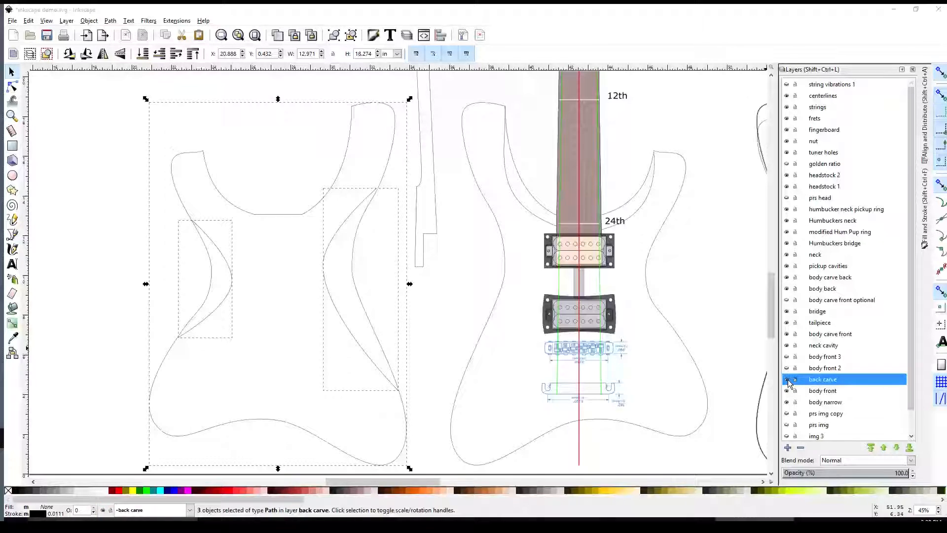
{"action": "left_click", "coordinate": [424, 339]}
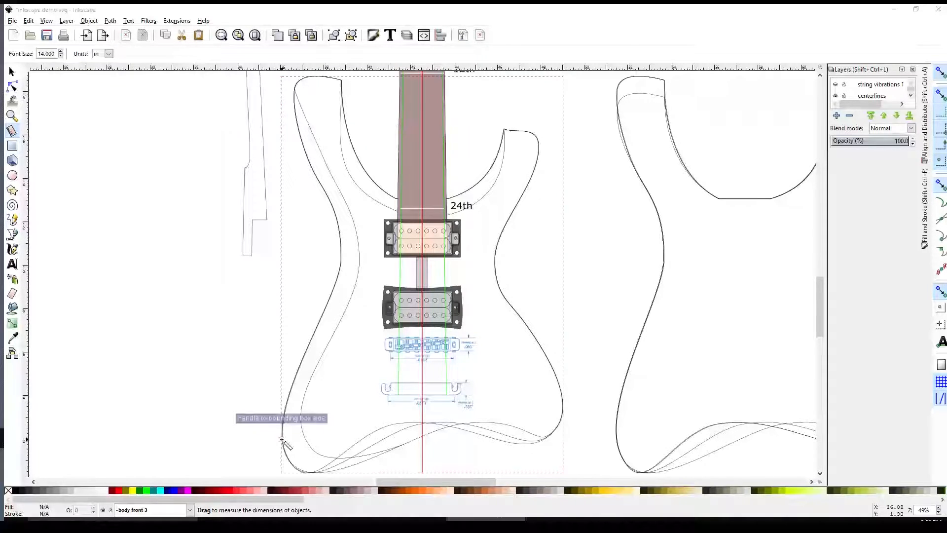
{"action": "left_click_drag", "start_coordinate": [283, 441], "coordinate": [561, 395]}
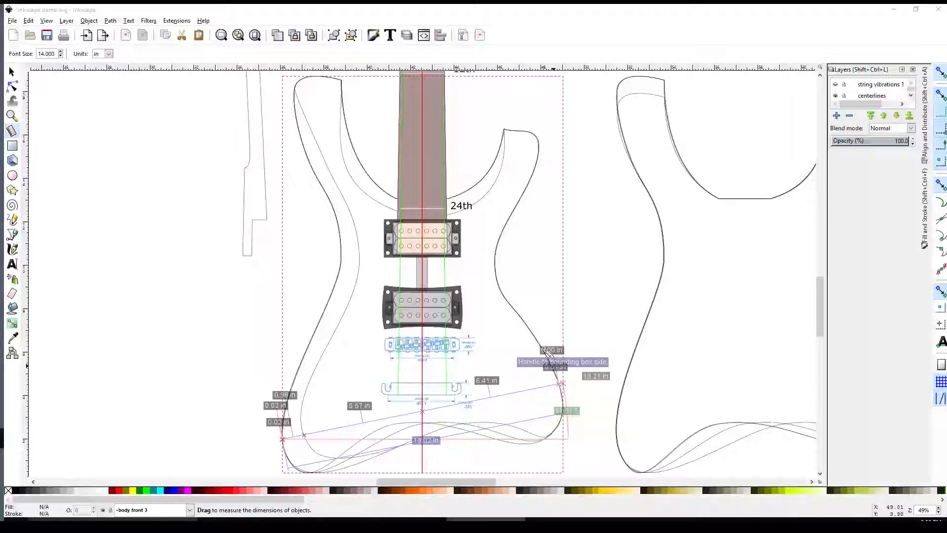
{"action": "left_click_drag", "start_coordinate": [561, 384], "coordinate": [549, 353]}
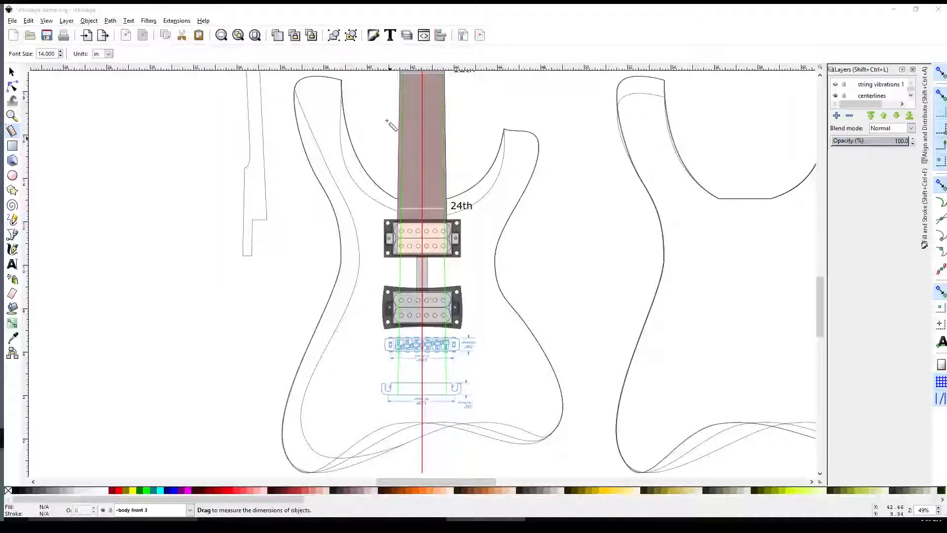
{"action": "mouse_move", "coordinate": [506, 134]}
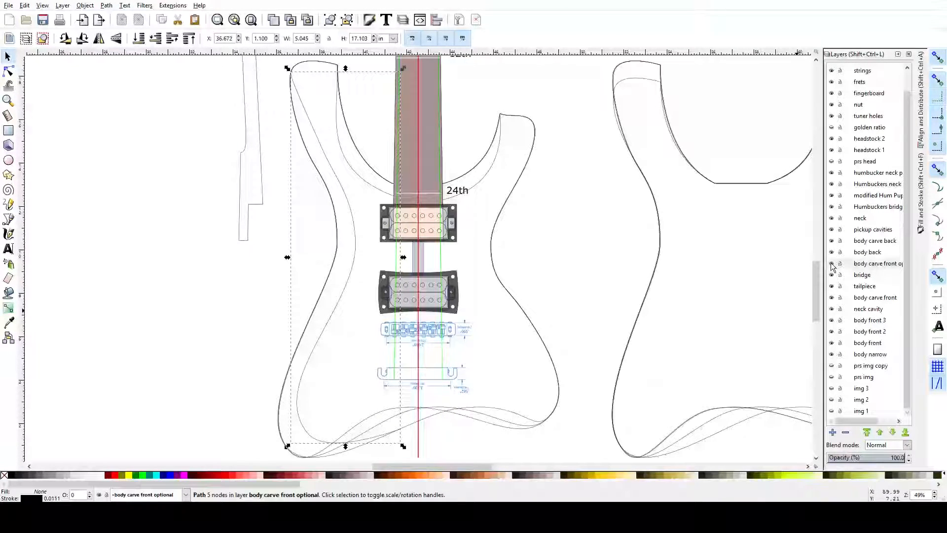
{"action": "left_click", "coordinate": [875, 263]}
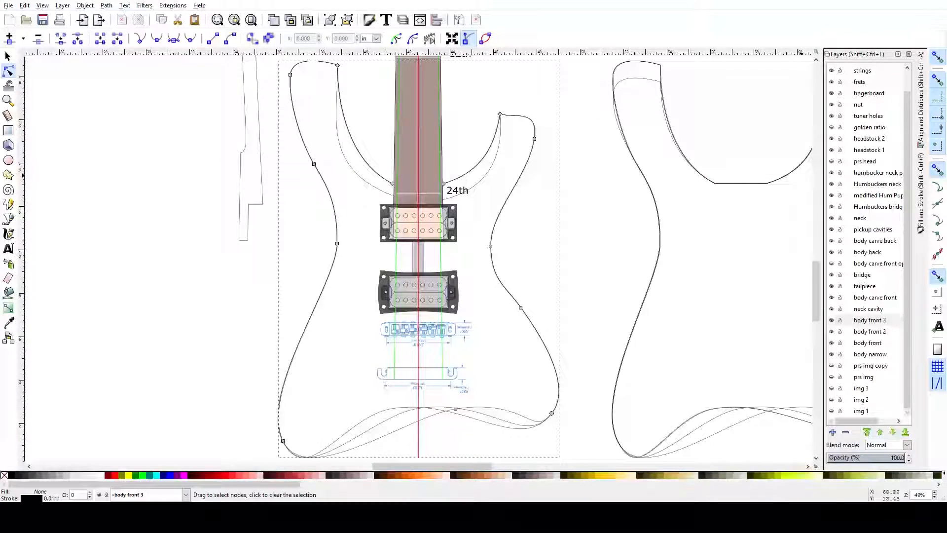
Show the 'golden ratio' layer and select its rectangle pair for overlaying the lower body
{"action": "left_click", "coordinate": [869, 319]}
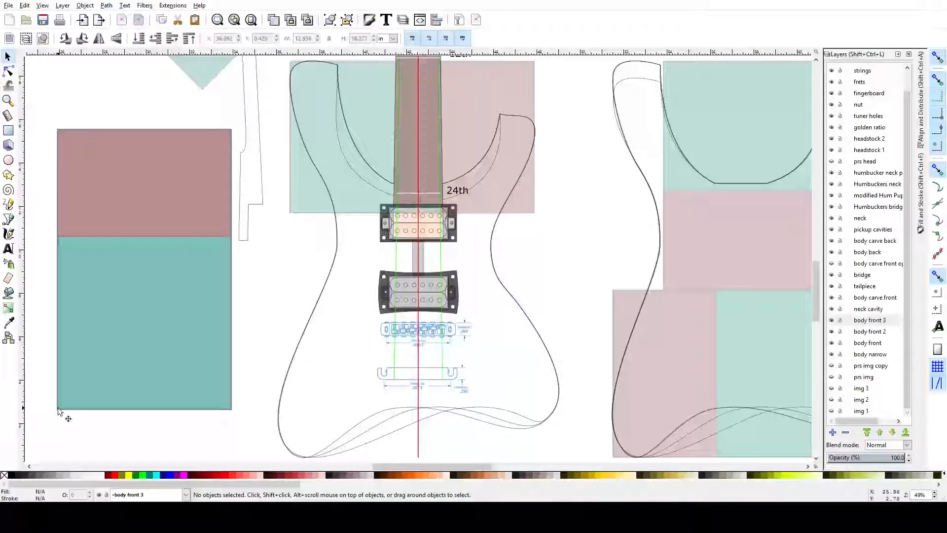
{"action": "left_click", "coordinate": [144, 181]}
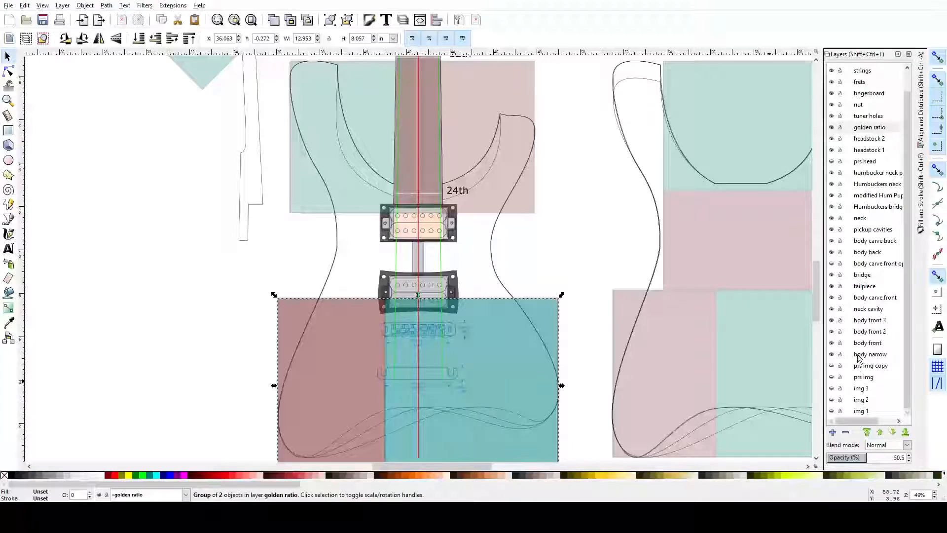
Pick the 'golden ratio' layer group, relocate it left of the body and return to the Selector
{"action": "left_click", "coordinate": [868, 127]}
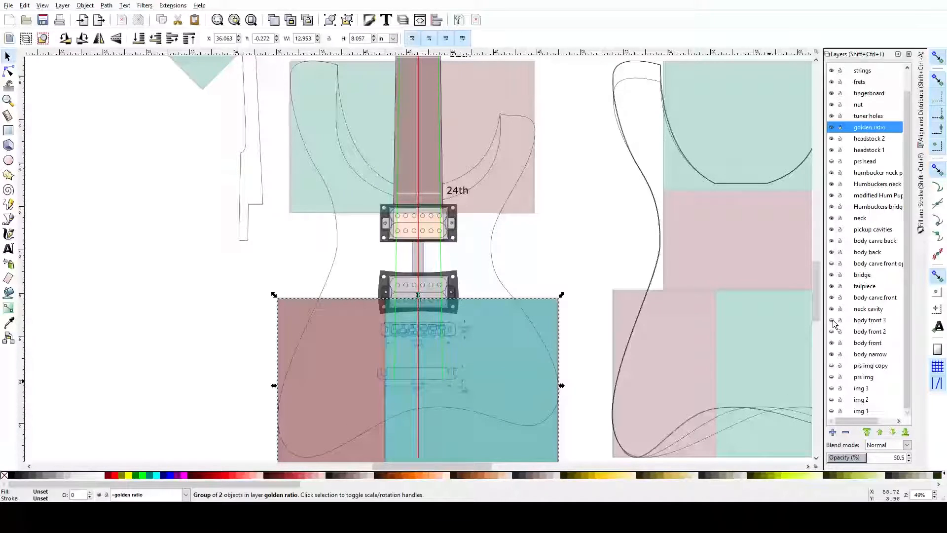
{"action": "left_click", "coordinate": [868, 342]}
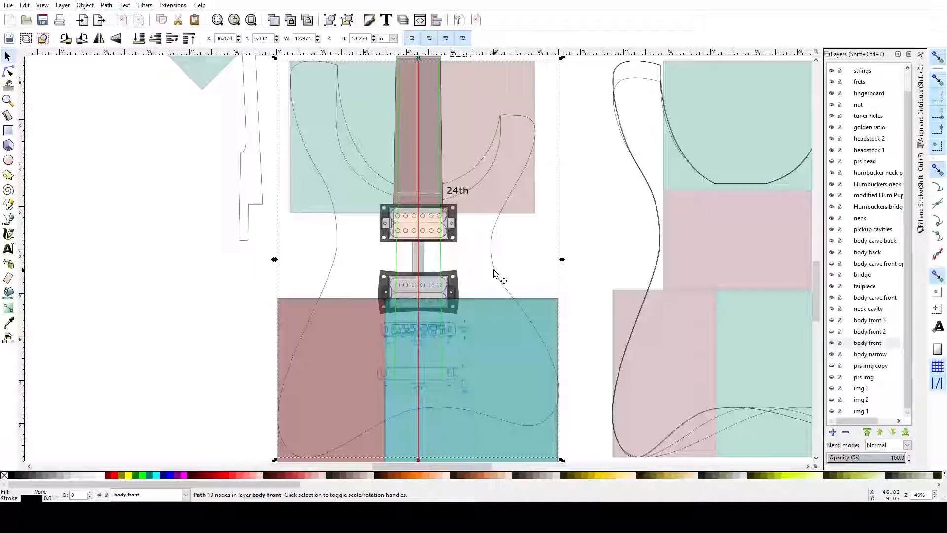
{"action": "left_click", "coordinate": [8, 72]}
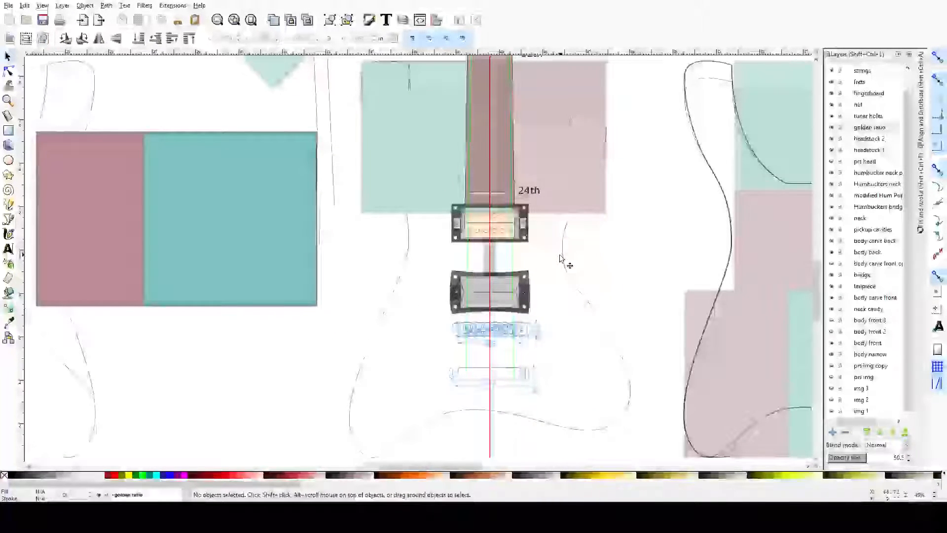
{"action": "mouse_move", "coordinate": [552, 216]}
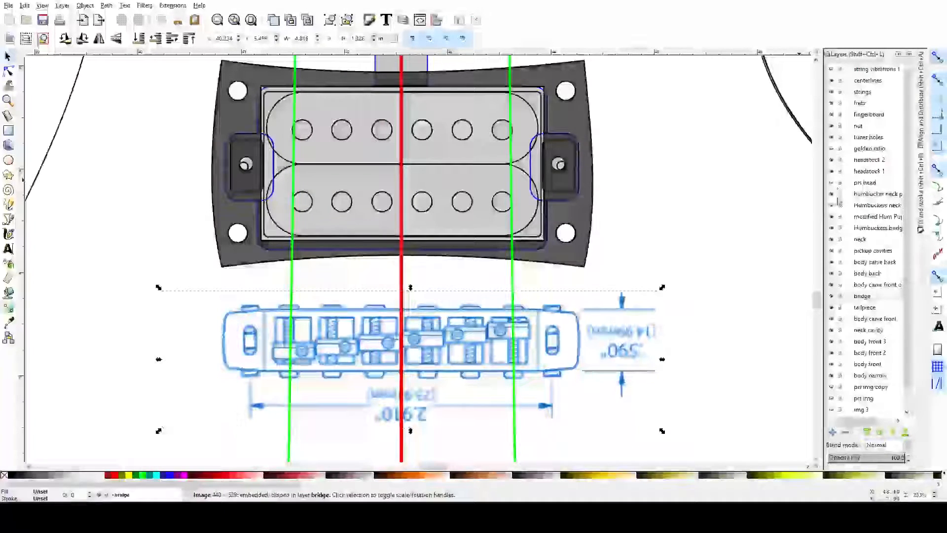
Select the bridge diagram image on the 'bridge' layer for a close look
{"action": "left_click", "coordinate": [862, 295]}
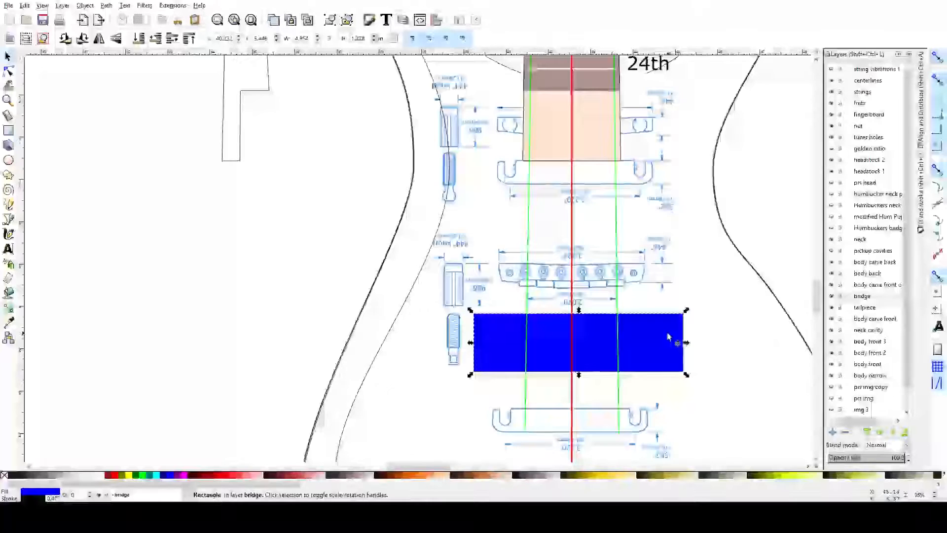
Drag the blue rectangle down off the bridge diagram and select the uncovered bridge image
{"action": "left_click_drag", "start_coordinate": [577, 341], "coordinate": [663, 421]}
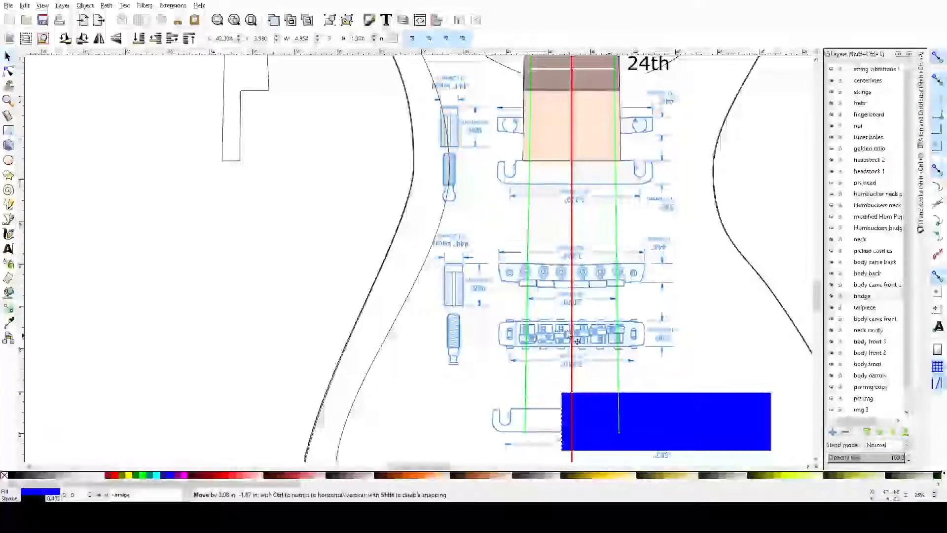
{"action": "left_click_drag", "start_coordinate": [663, 421], "coordinate": [634, 392]}
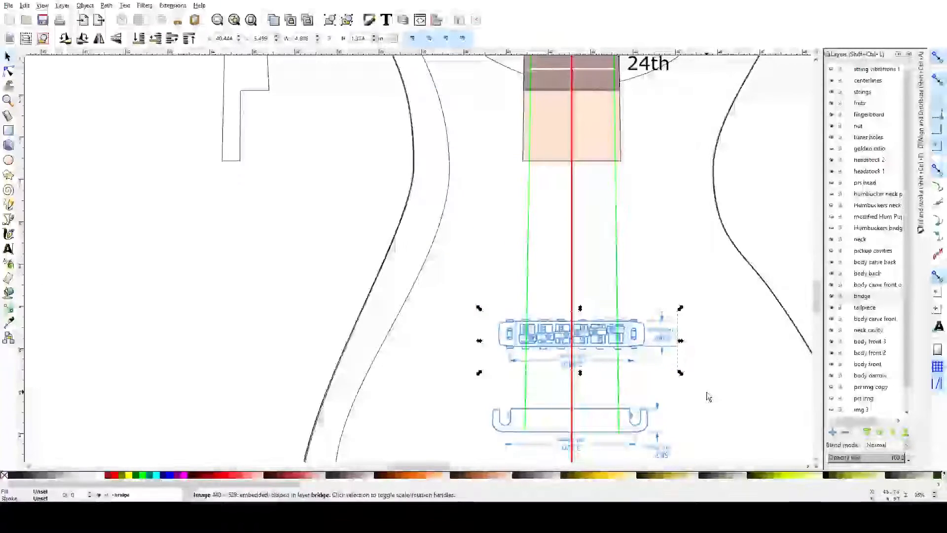
{"action": "left_click", "coordinate": [555, 216]}
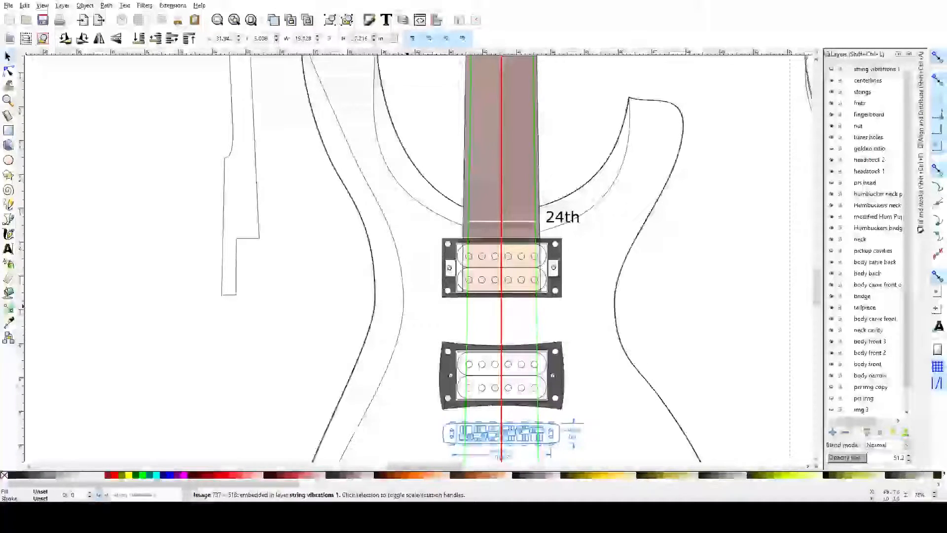
Select the string vibrations image before panning up to the headstock
{"action": "left_click", "coordinate": [876, 69]}
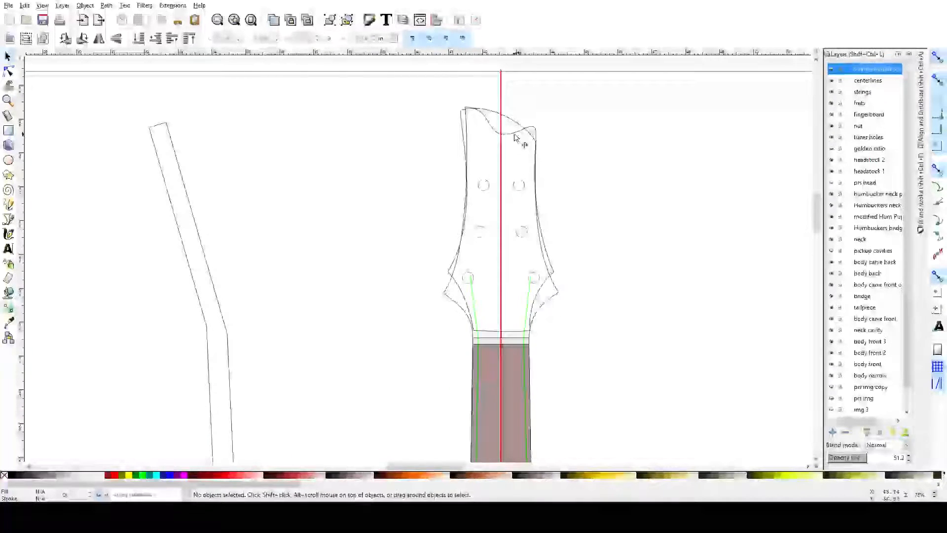
Edit the 'headstock 2' path with the Node tool and drag its top edge nodes upward
{"action": "left_click", "coordinate": [9, 68]}
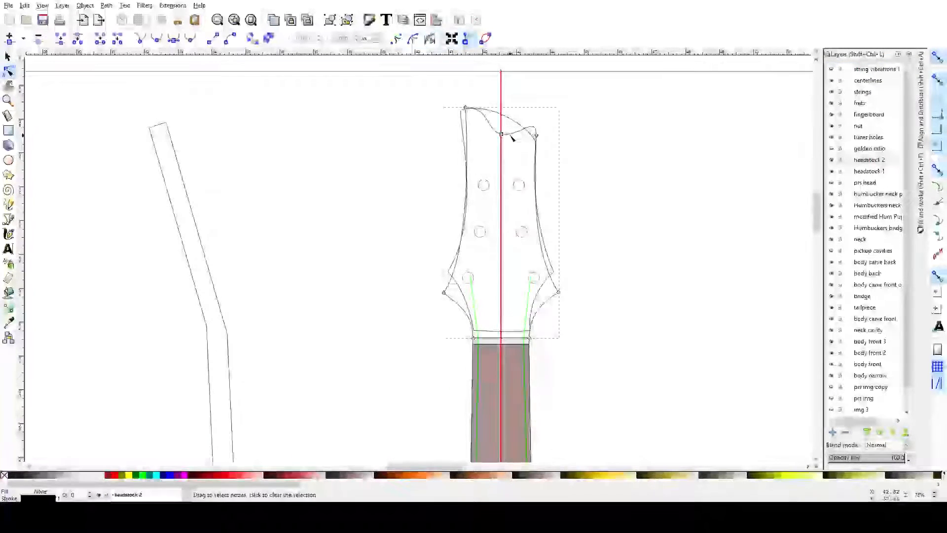
{"action": "left_click_drag", "start_coordinate": [501, 131], "coordinate": [509, 96]}
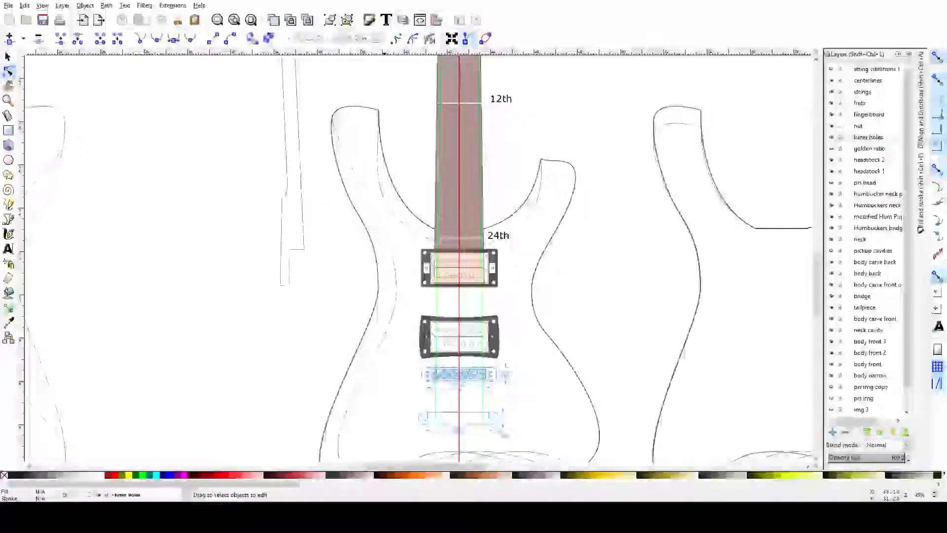
{"action": "scroll", "scroll_direction": "down", "scroll_amount": 3}
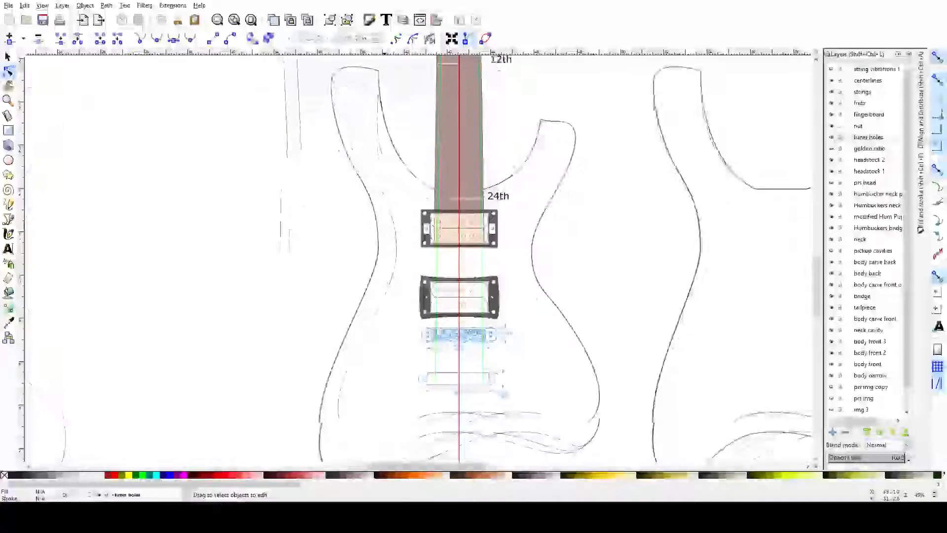